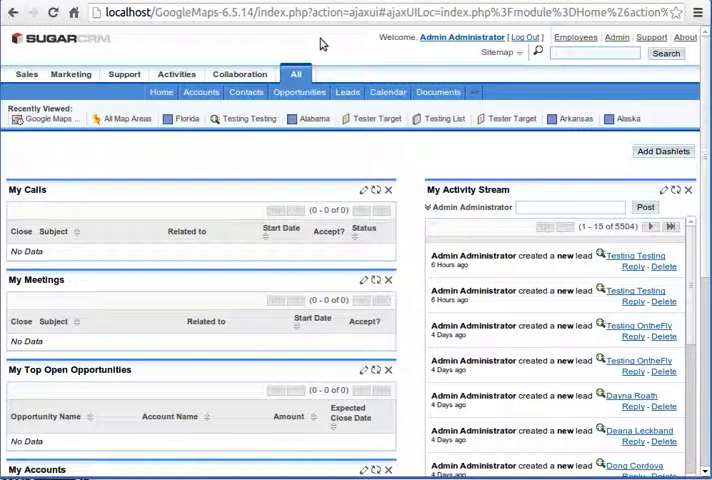
mouse_move(238, 28)
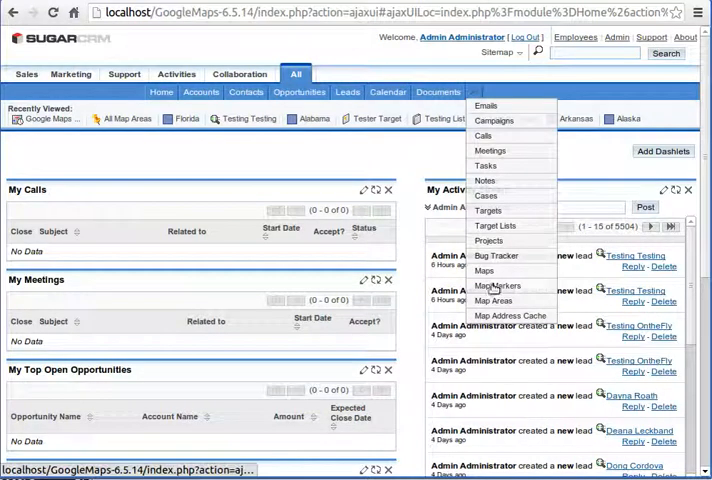
Show the Map Areas list with state-named areas and their assigned users.
left_click(494, 300)
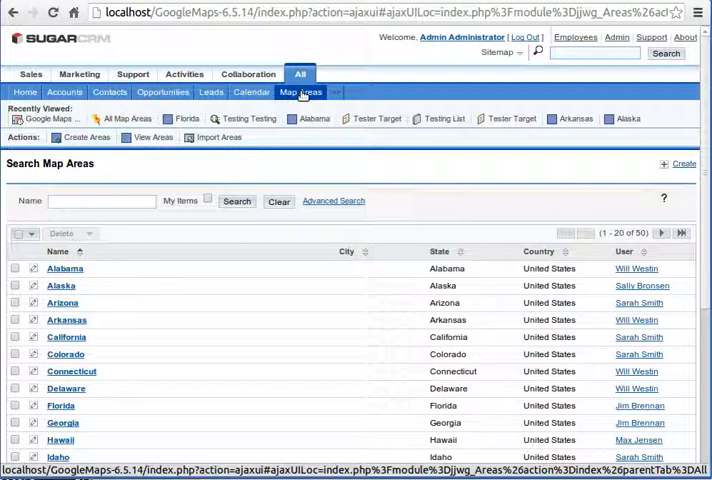
mouse_move(300, 96)
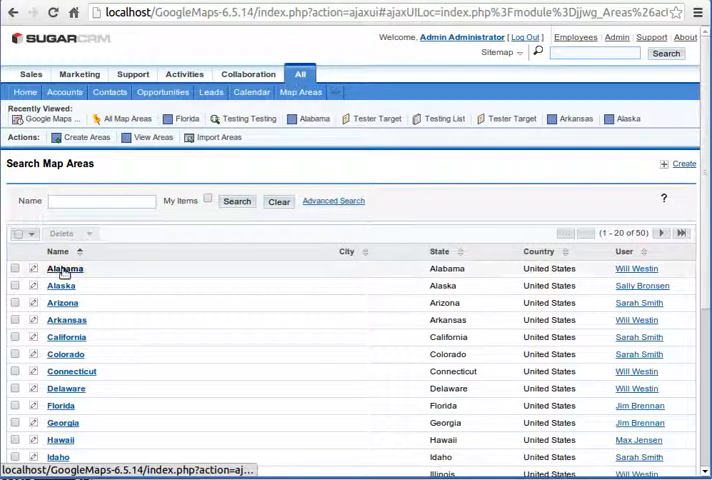
View the Alabama area record's coordinate list and its state polygon on the map.
left_click(64, 268)
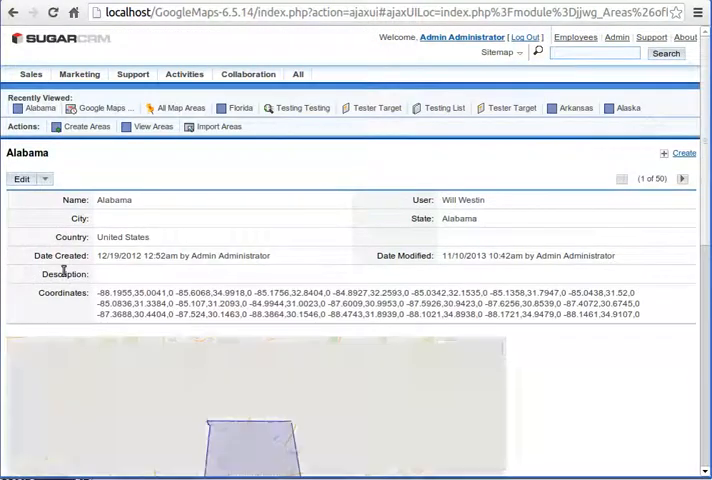
scroll("down", 3)
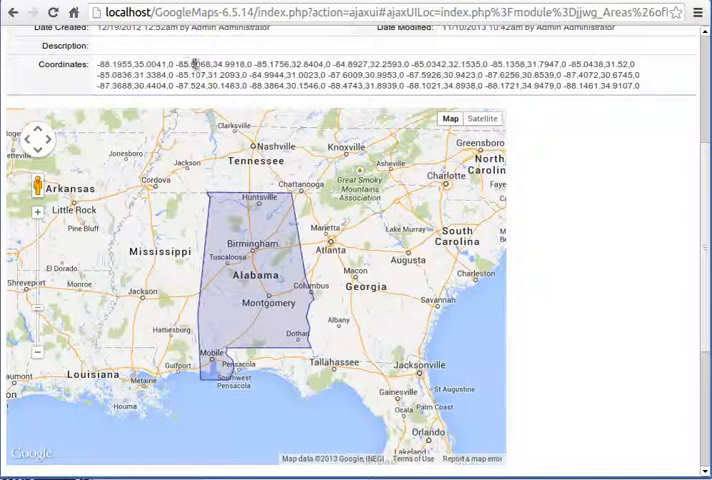
scroll("down", 3)
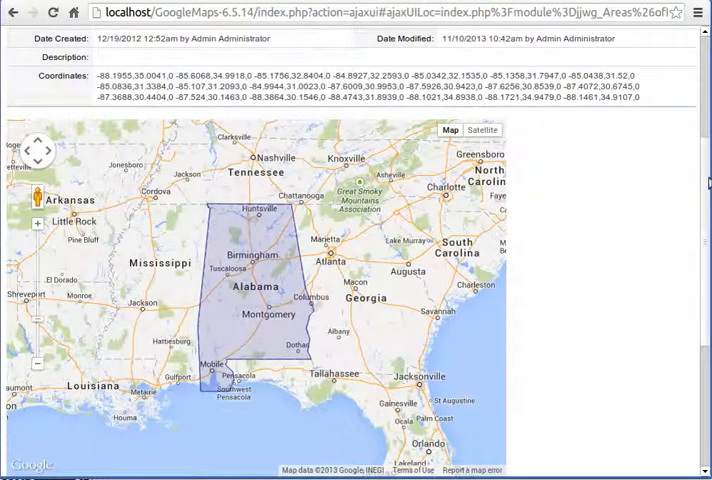
scroll("down", 3)
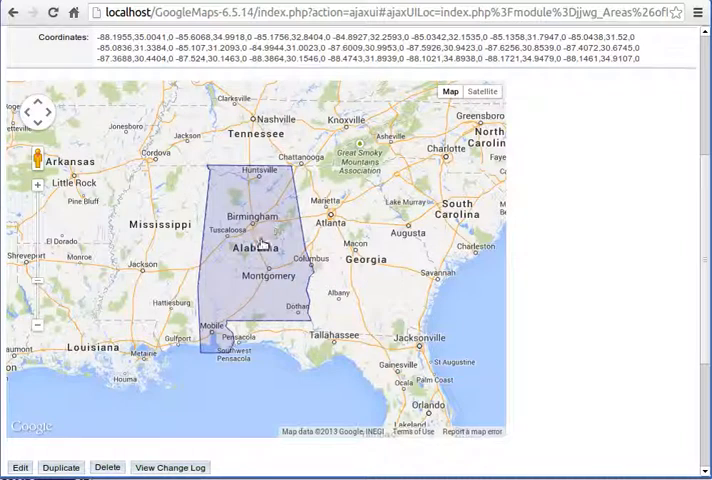
mouse_move(210, 244)
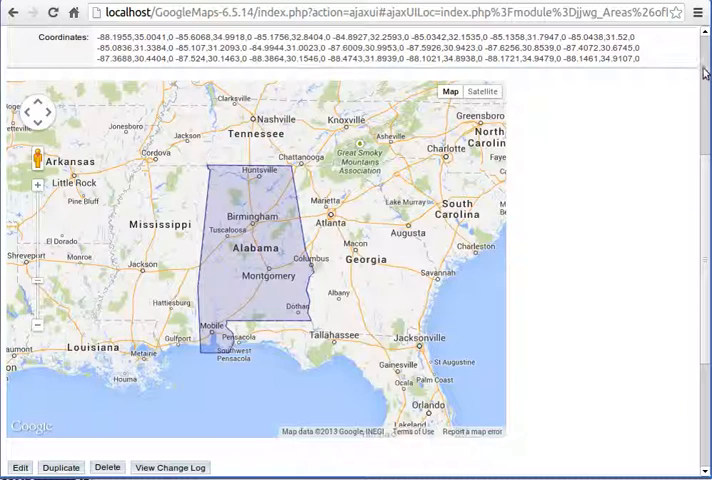
scroll("down", 3)
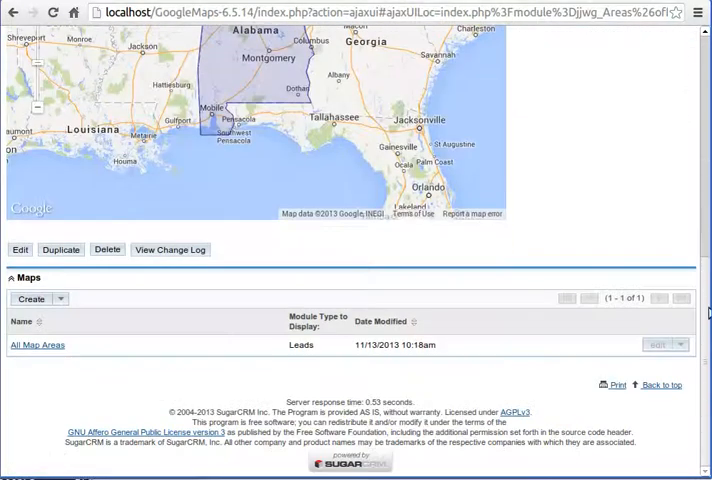
scroll("down", 3)
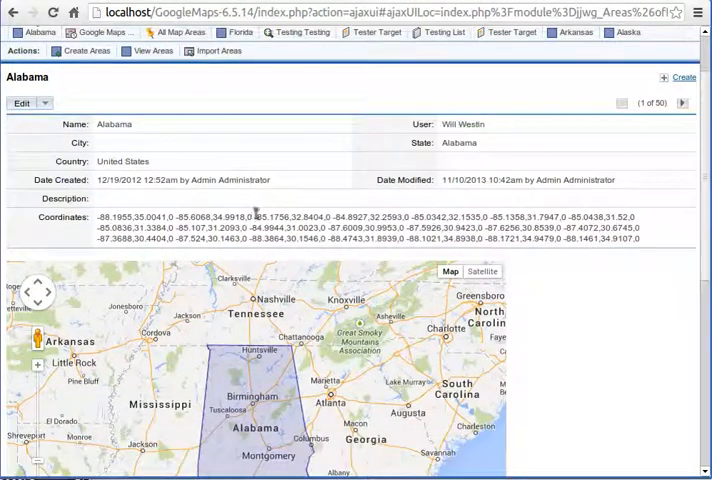
left_click(20, 104)
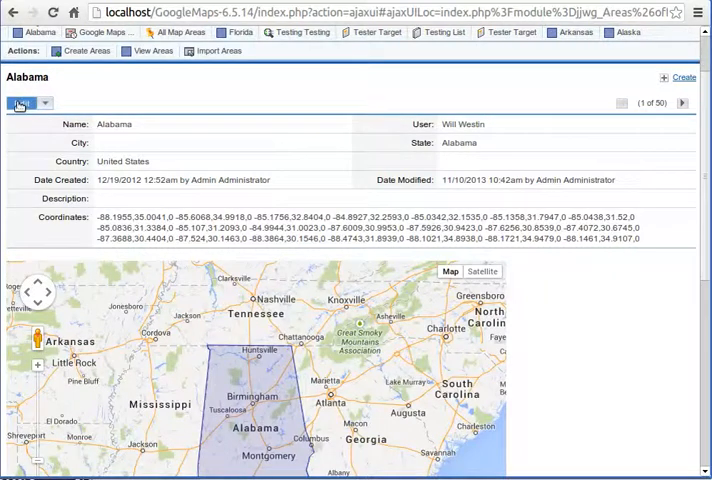
Put the Alabama area into edit mode and reach its polygon map editor.
left_click(22, 104)
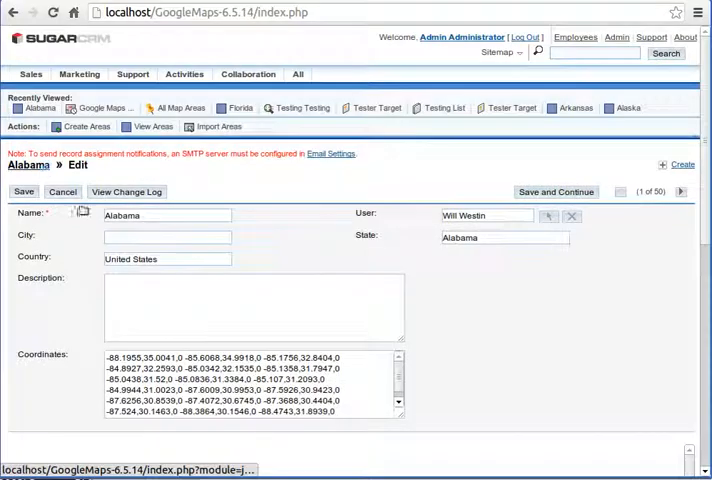
scroll("down", 3)
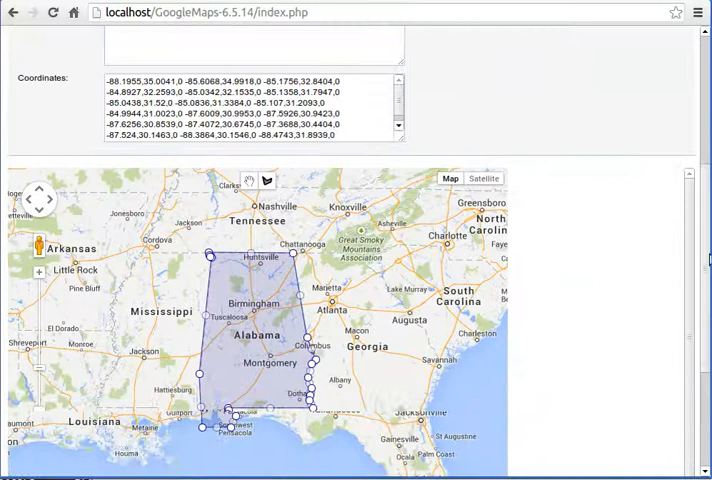
scroll("down", 3)
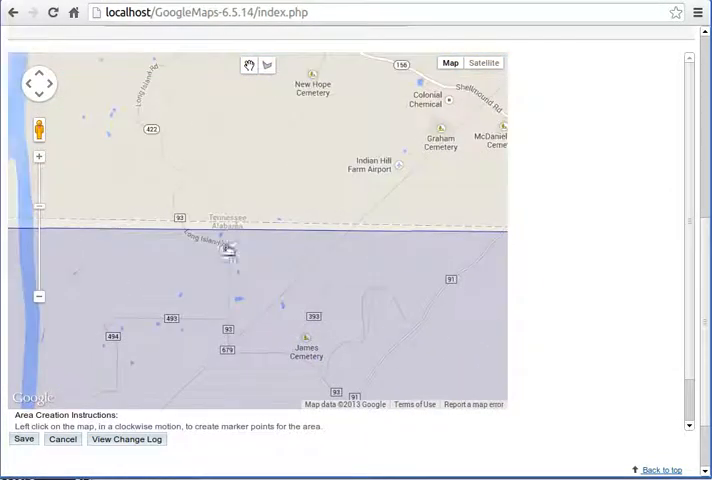
Trace Alabama's northern border on the map and place a marker point along it.
left_click_drag(230, 250, 176, 276)
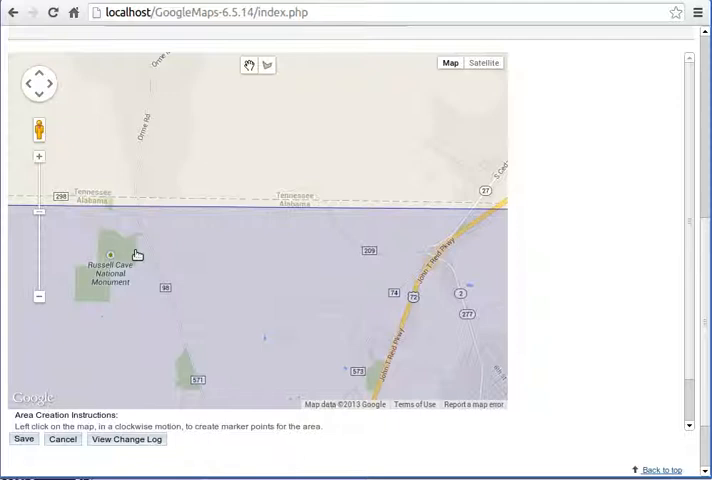
left_click_drag(136, 252, 82, 224)
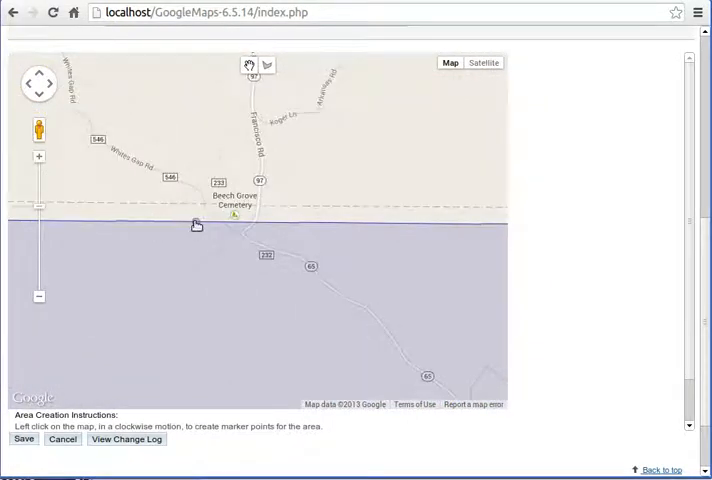
left_click(196, 204)
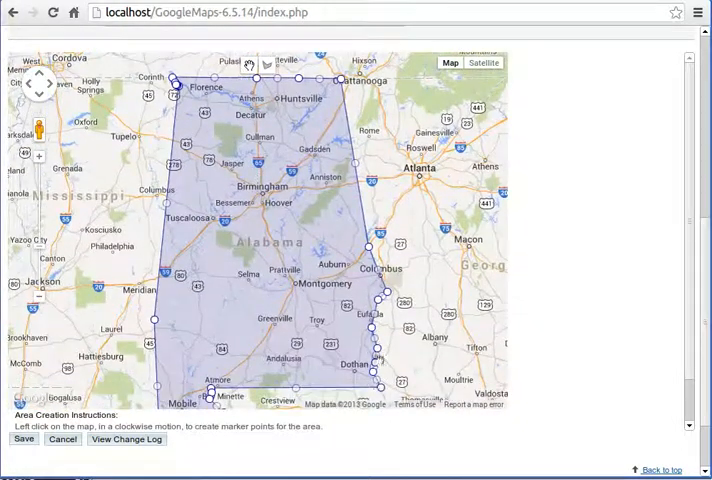
mouse_move(340, 244)
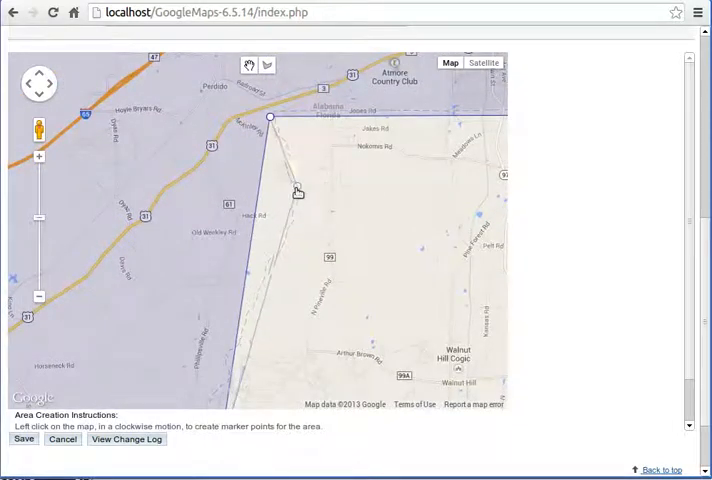
Add marker points at the eastern border turn and near the Gulf coast by Pensacola.
left_click(232, 356)
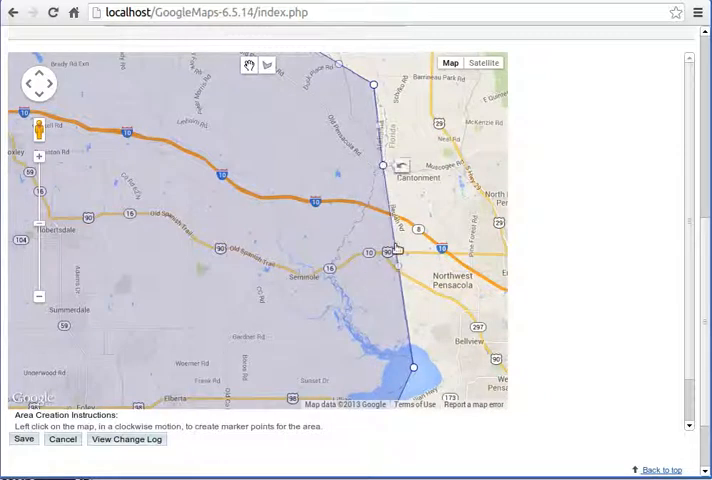
left_click(330, 278)
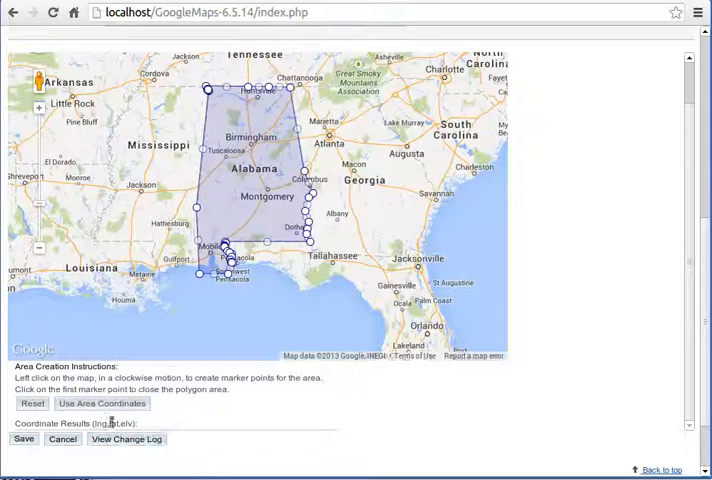
Apply the redrawn Alabama outline as the area's new coordinates.
left_click(102, 364)
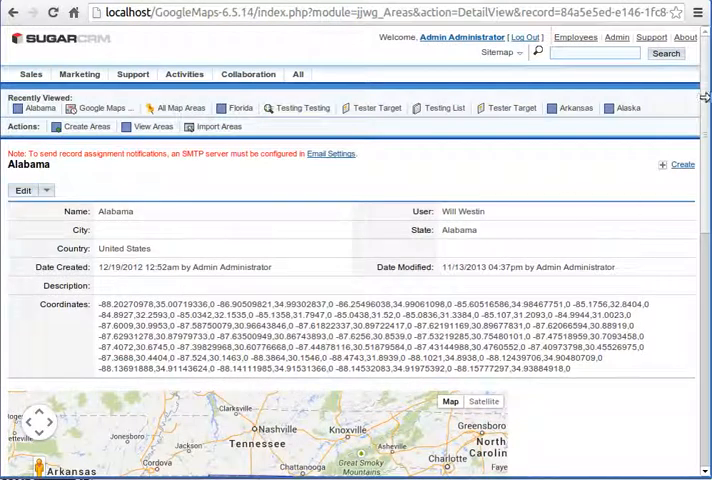
Review the saved Alabama record's redrawn outline on its map.
scroll("down", 3)
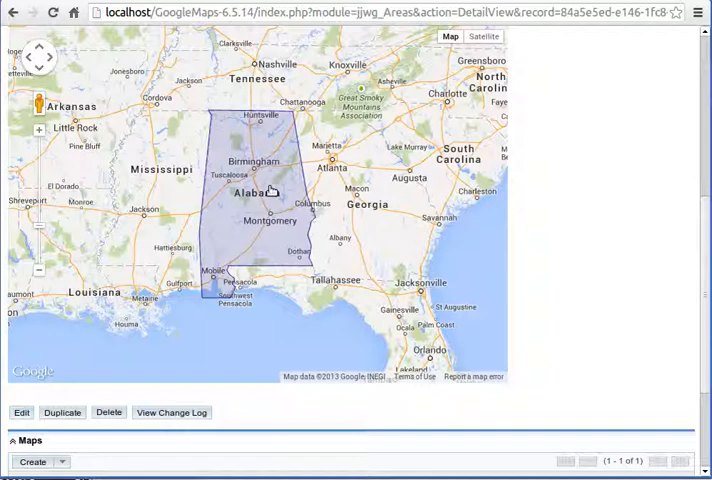
mouse_move(594, 156)
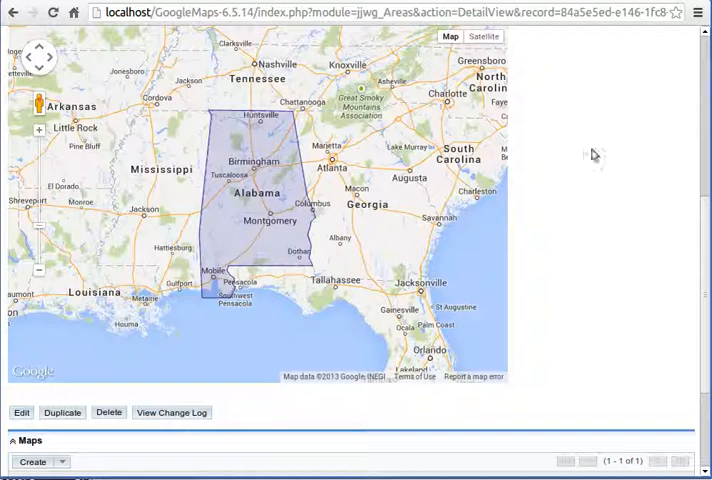
mouse_move(604, 146)
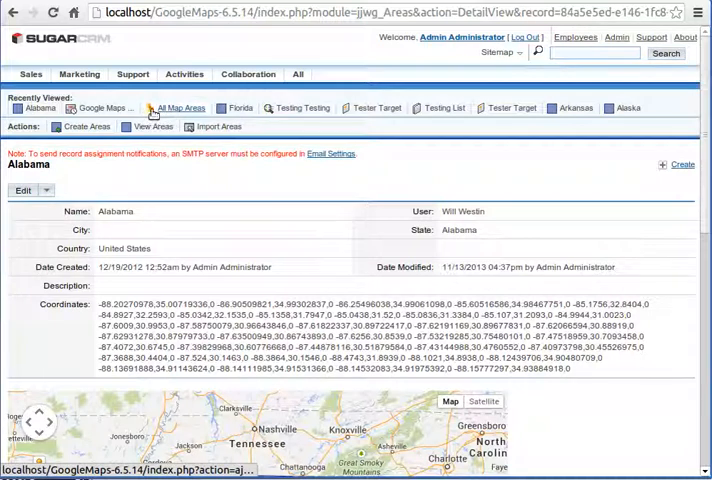
left_click(240, 108)
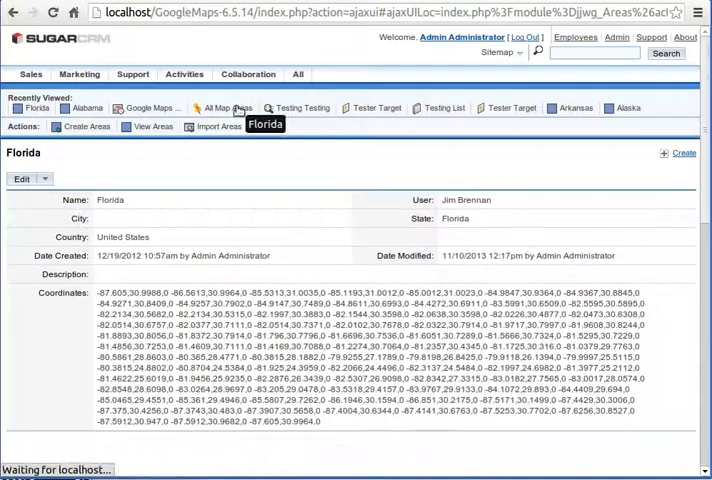
scroll("down", 3)
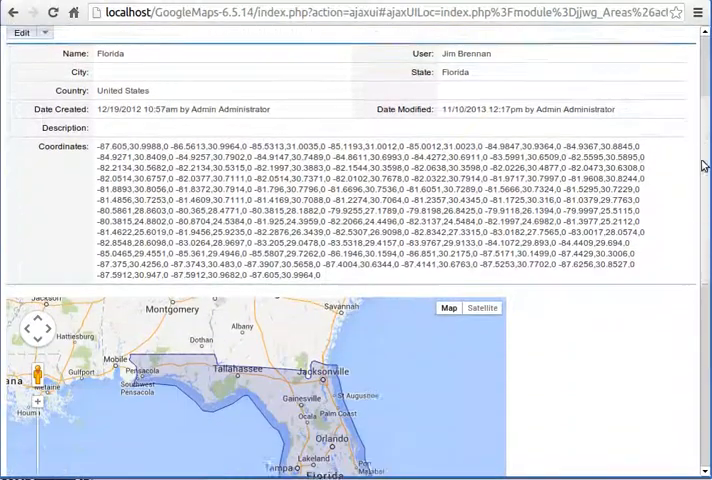
scroll("down", 3)
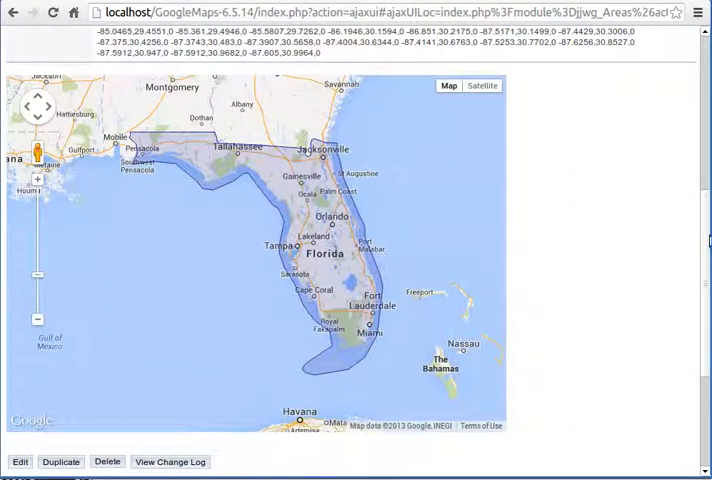
mouse_move(428, 194)
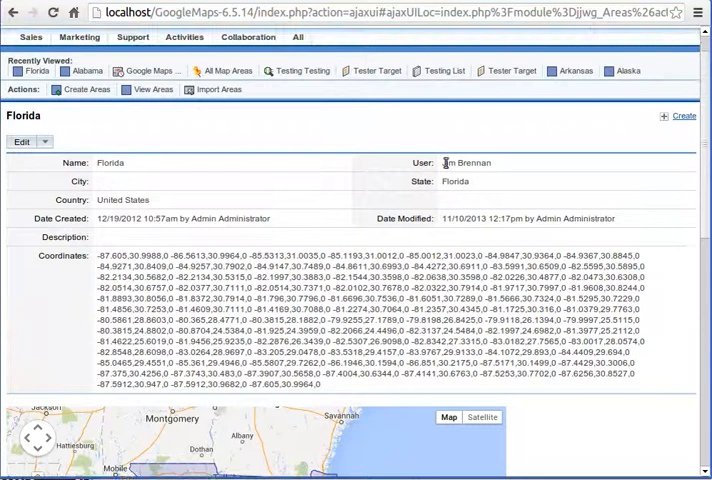
double_click(466, 164)
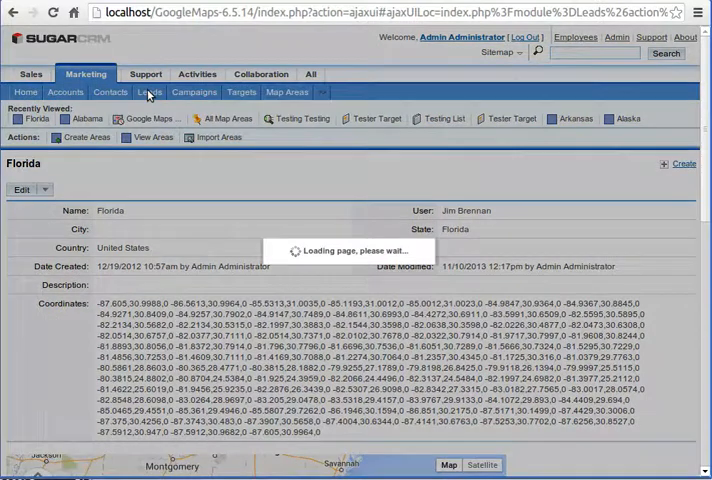
Search leads for first name 'Test' and choose the Testing Testing lead.
left_click(148, 92)
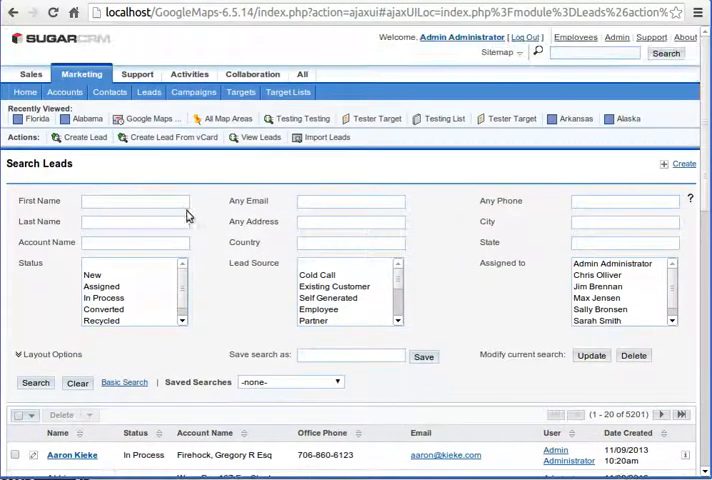
type("Testing")
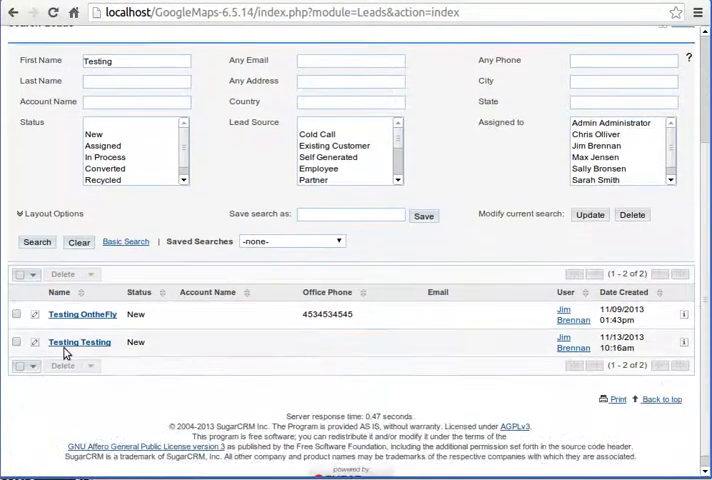
left_click(80, 342)
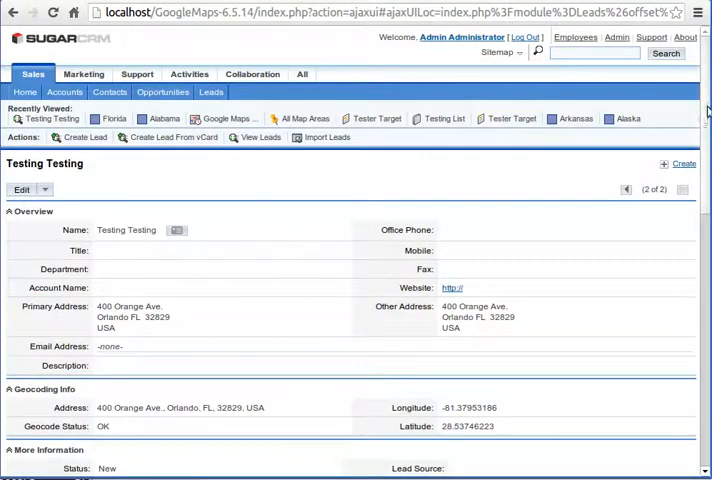
Review the lead's Orlando address and geocoding info, highlighting its longitude value.
scroll("down", 3)
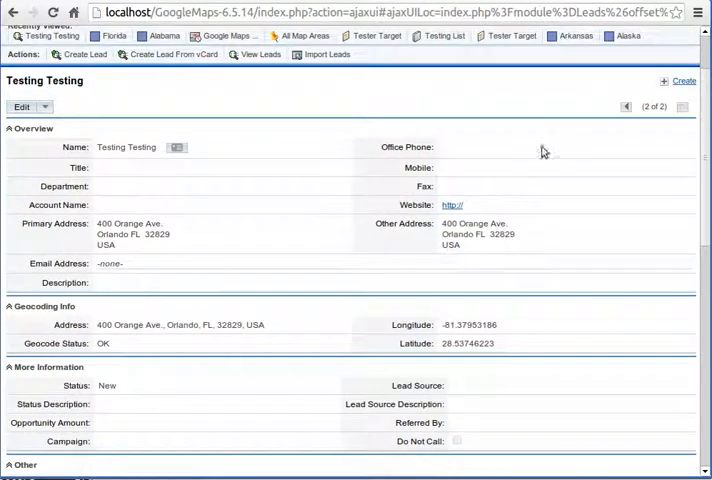
mouse_move(308, 104)
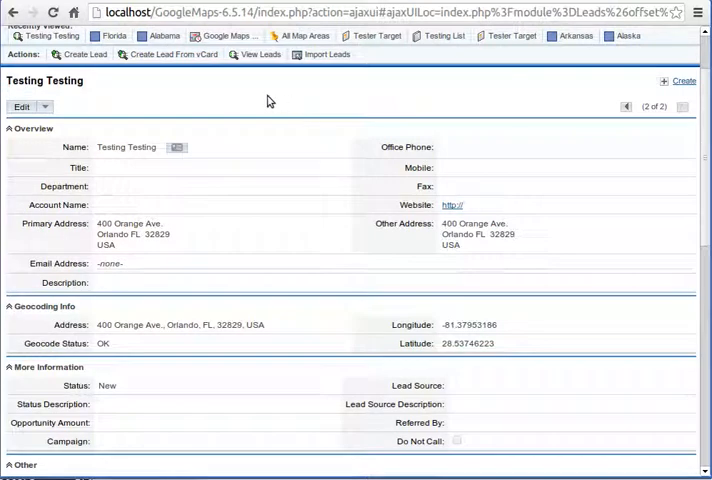
scroll("down", 3)
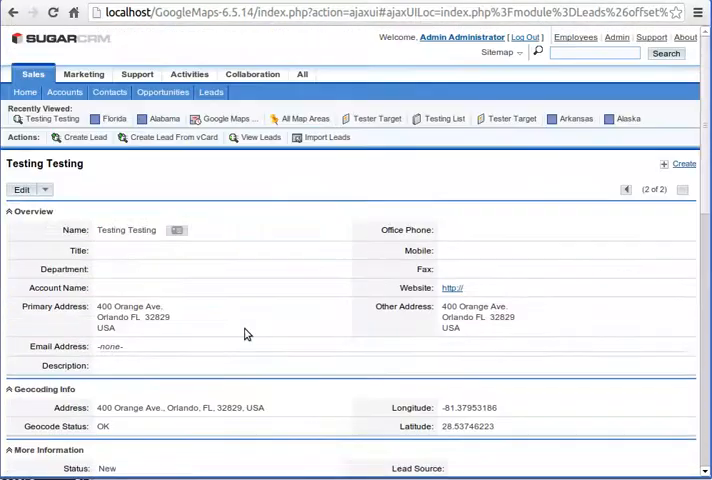
scroll("down", 3)
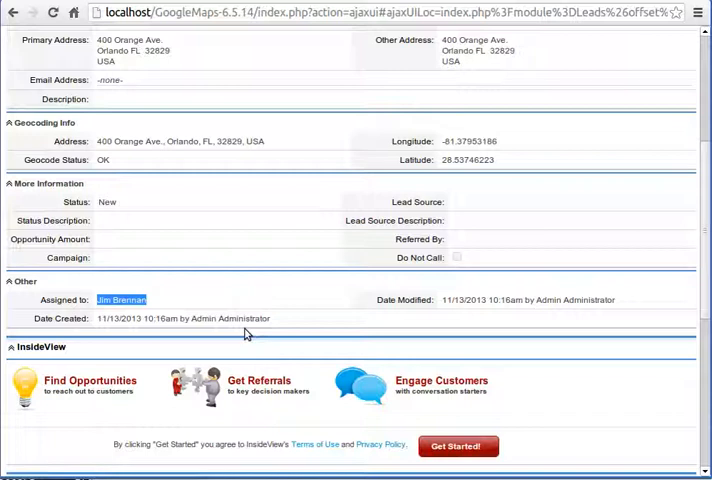
mouse_move(194, 294)
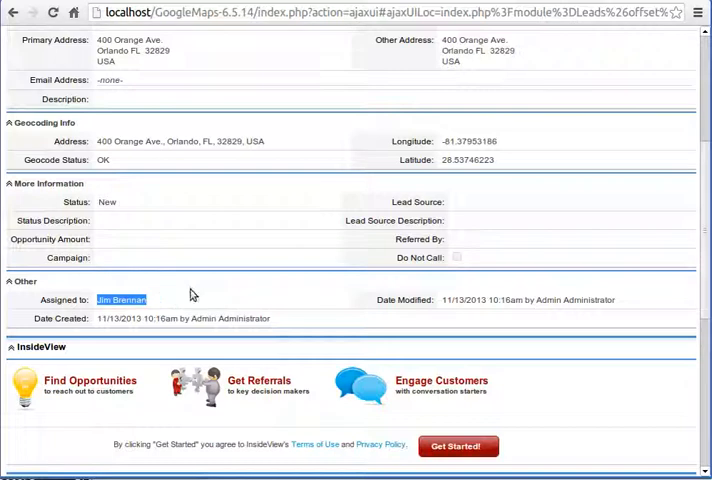
mouse_move(324, 308)
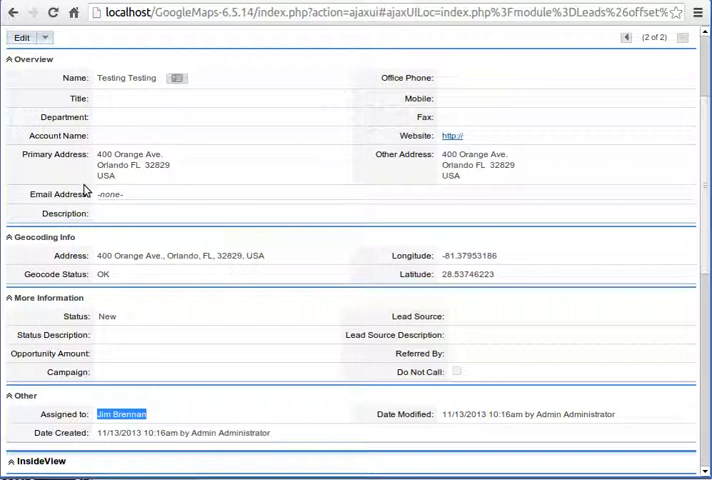
mouse_move(332, 136)
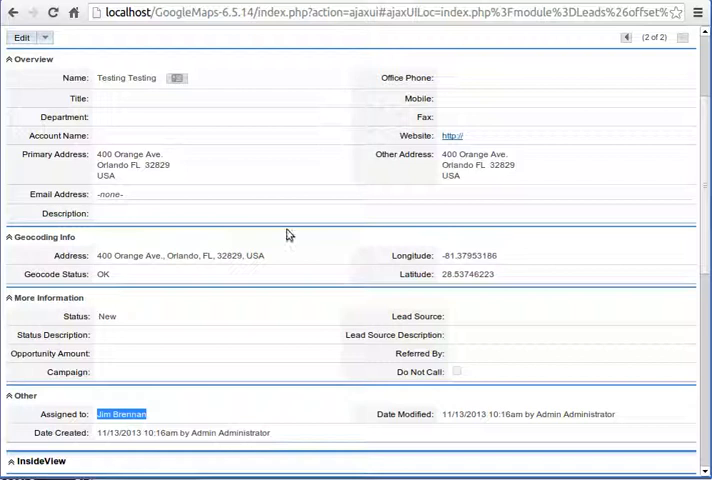
mouse_move(664, 100)
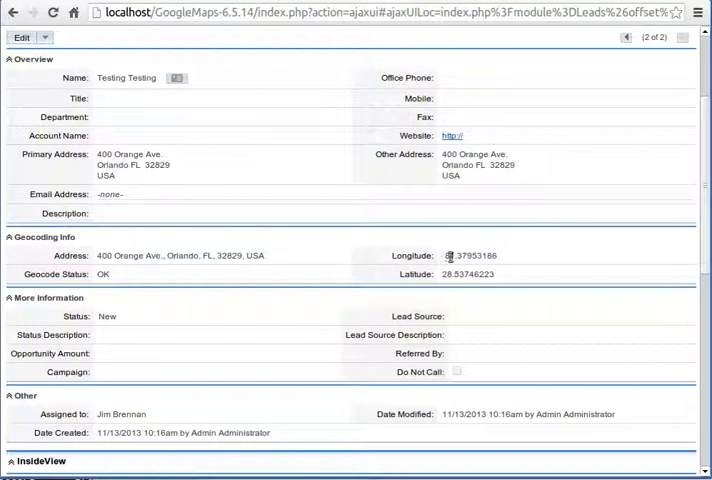
double_click(468, 272)
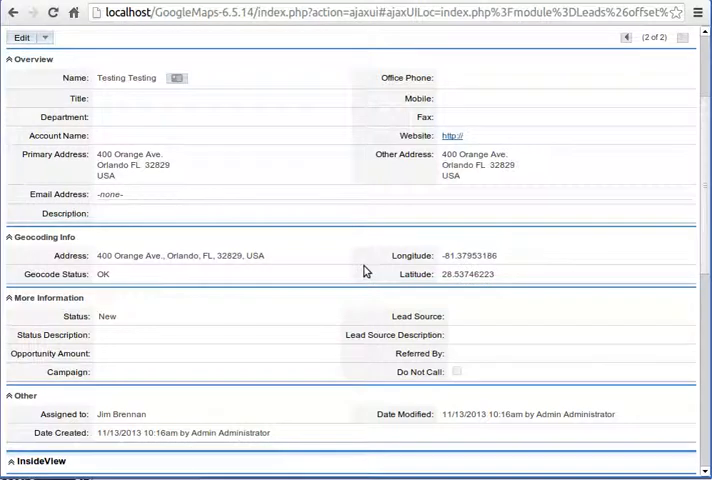
scroll("down", 3)
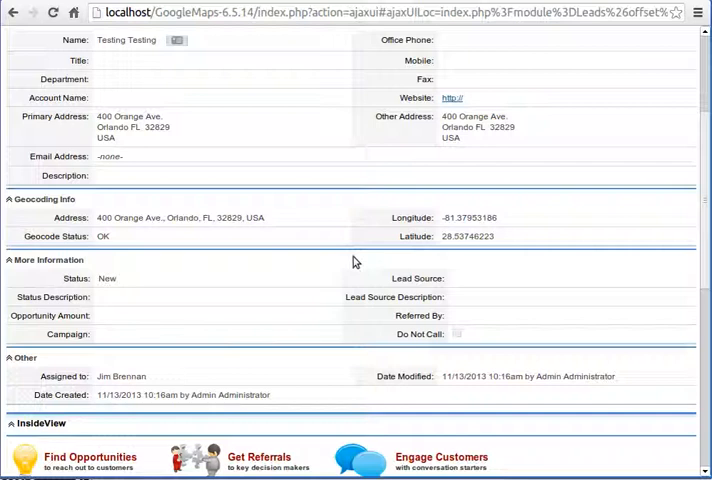
double_click(120, 376)
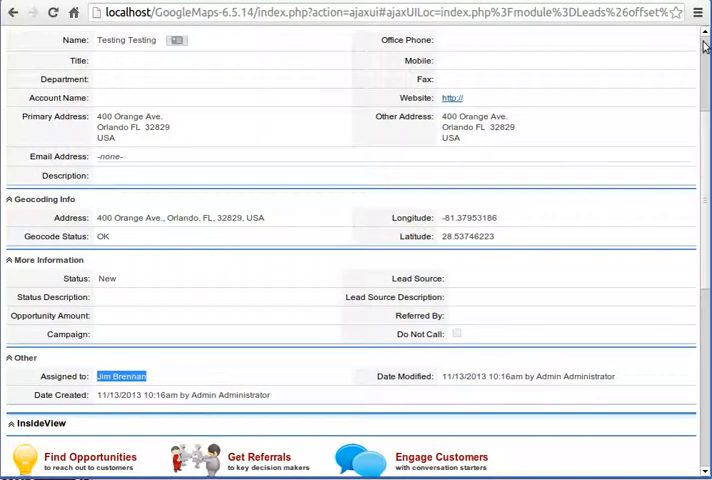
scroll("up", 3)
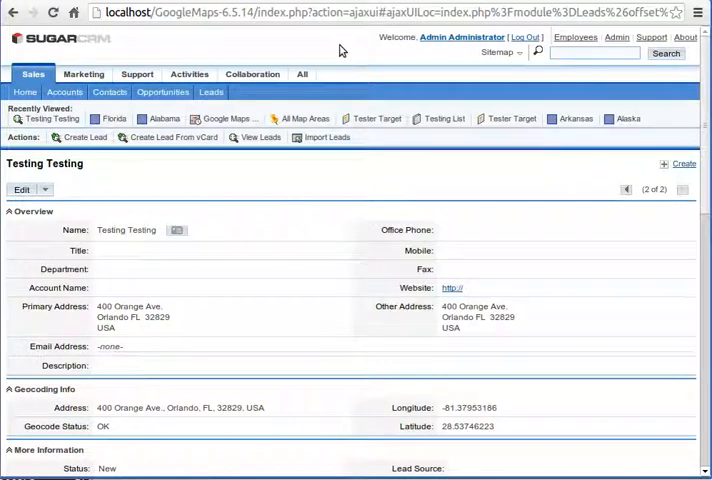
Reopen the Florida area record from Recently Viewed and review its Maps subpanel and details.
left_click(38, 108)
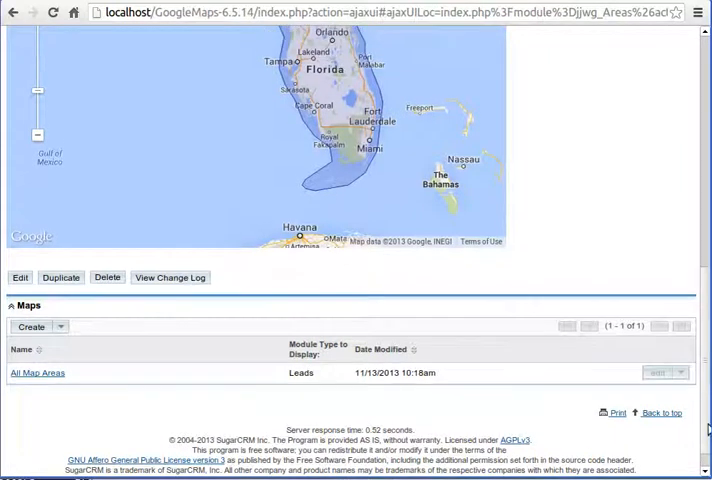
left_click(36, 372)
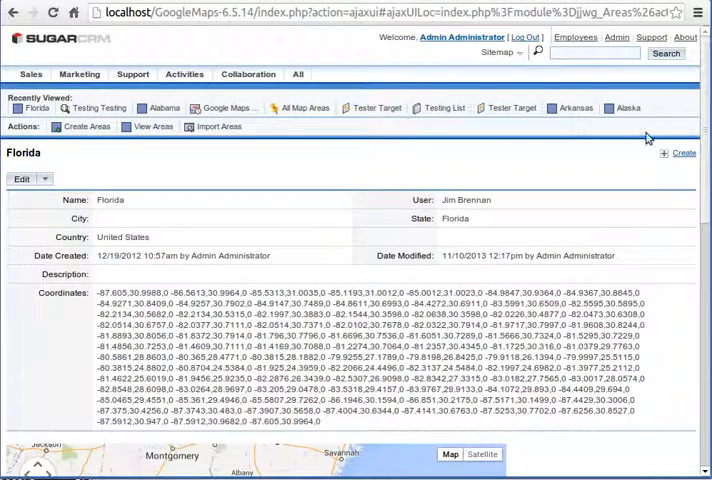